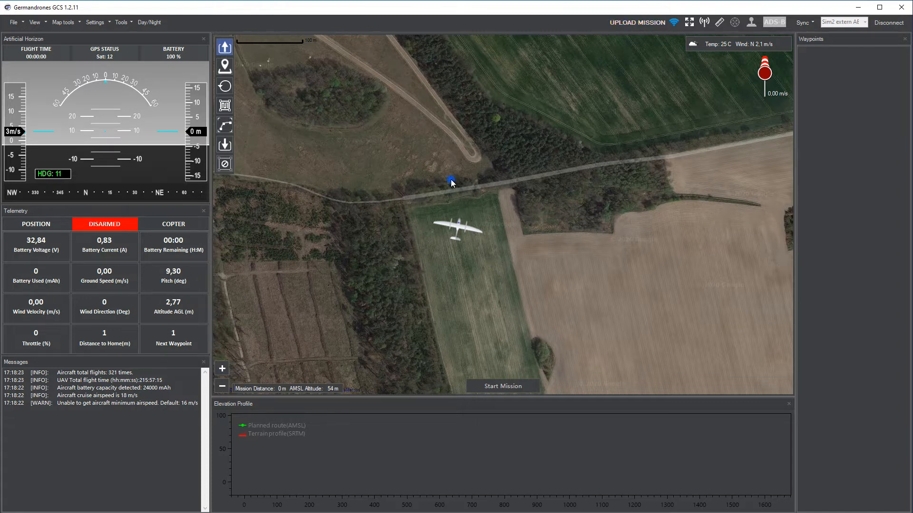
Step: Place a VTOL takeoff and a second waypoint, then try a 30 m, 40° survey and delete it
left_click(451, 179)
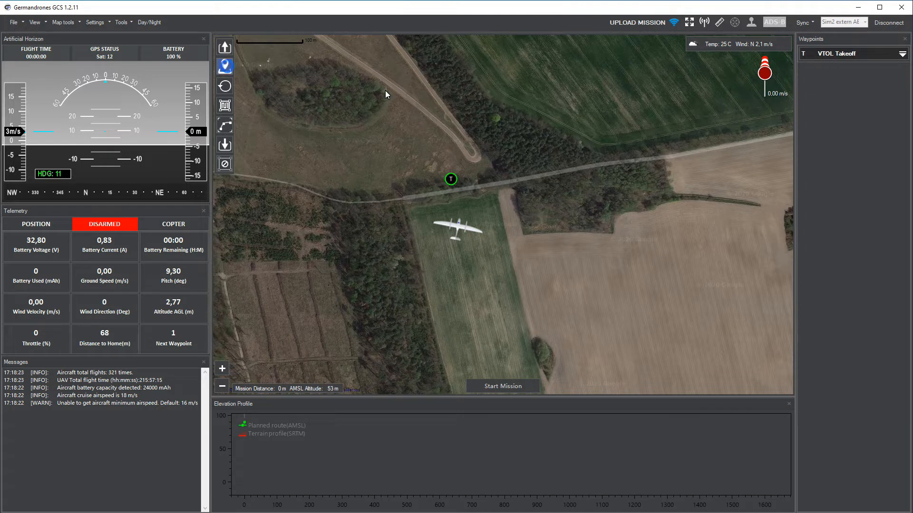
left_click(425, 95)
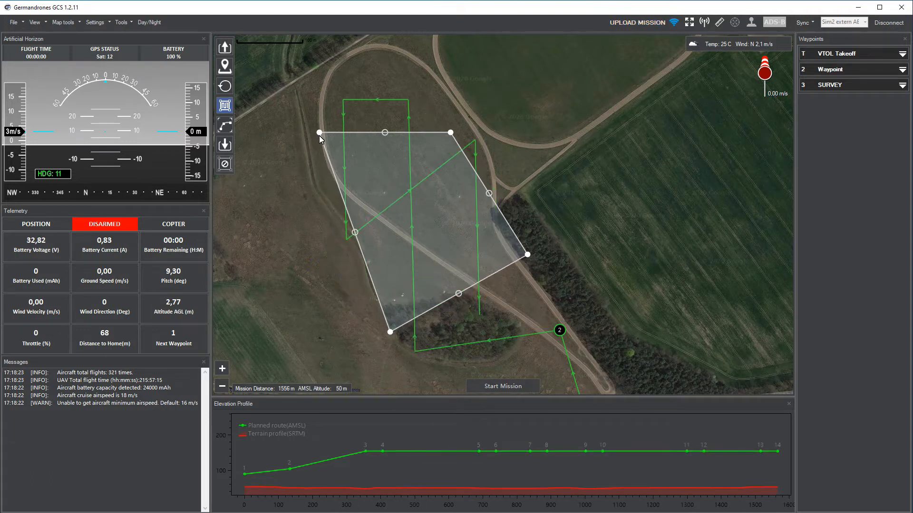
left_click_drag(319, 133, 238, 124)
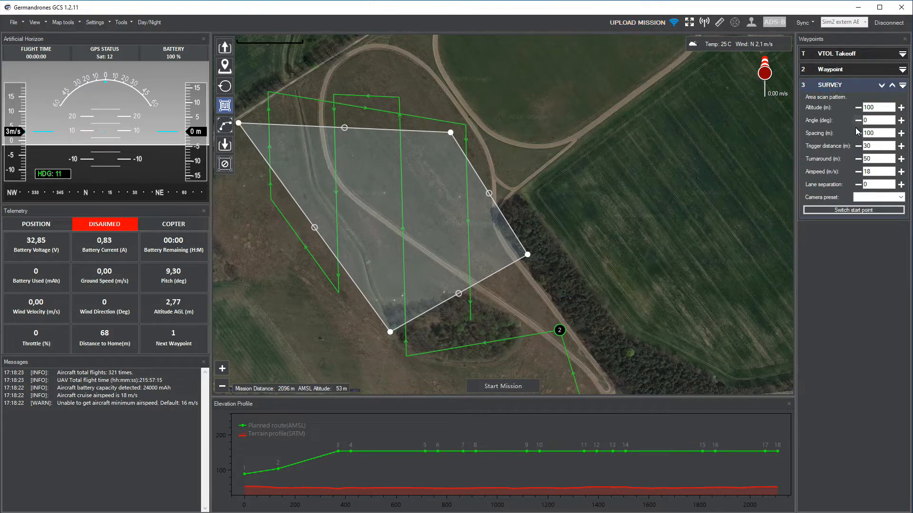
left_click(858, 133)
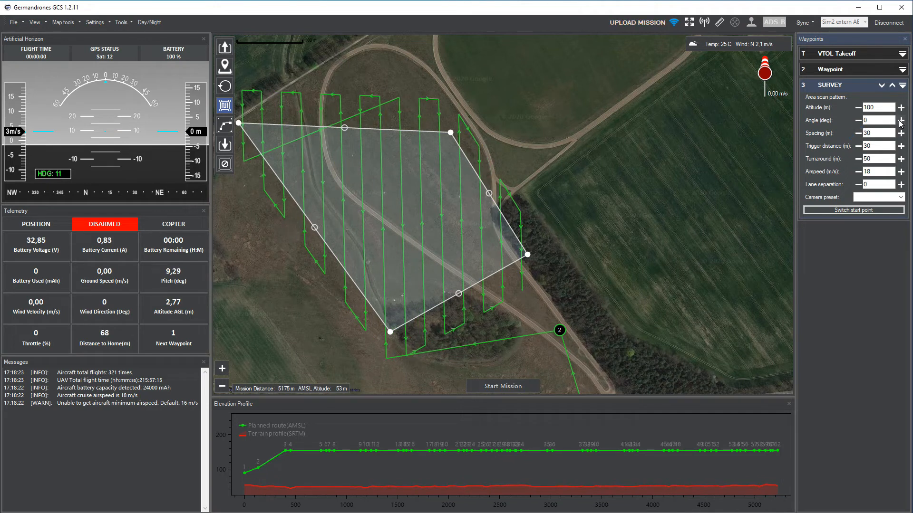
left_click(902, 119)
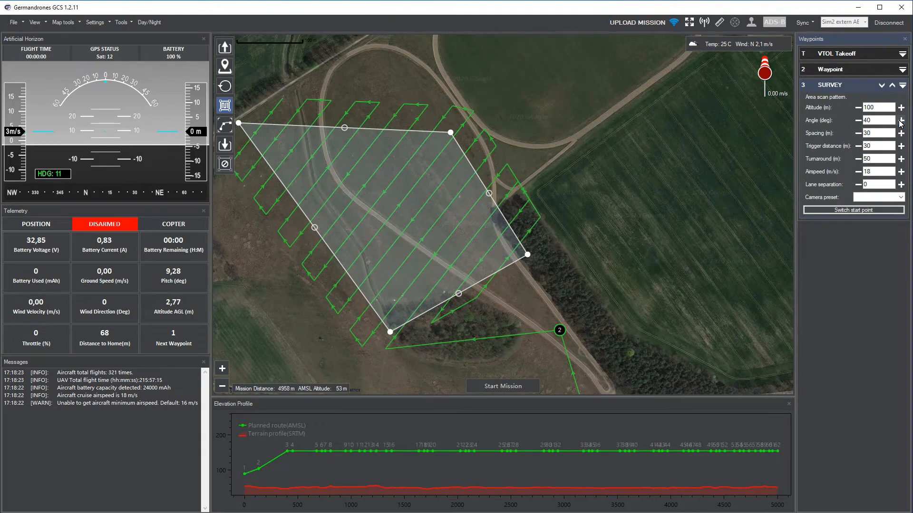
left_click(904, 85)
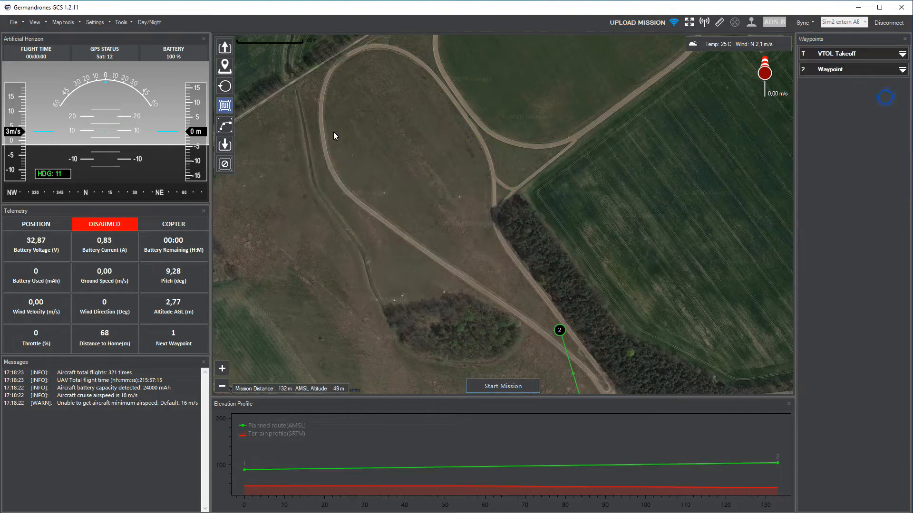
left_click(224, 125)
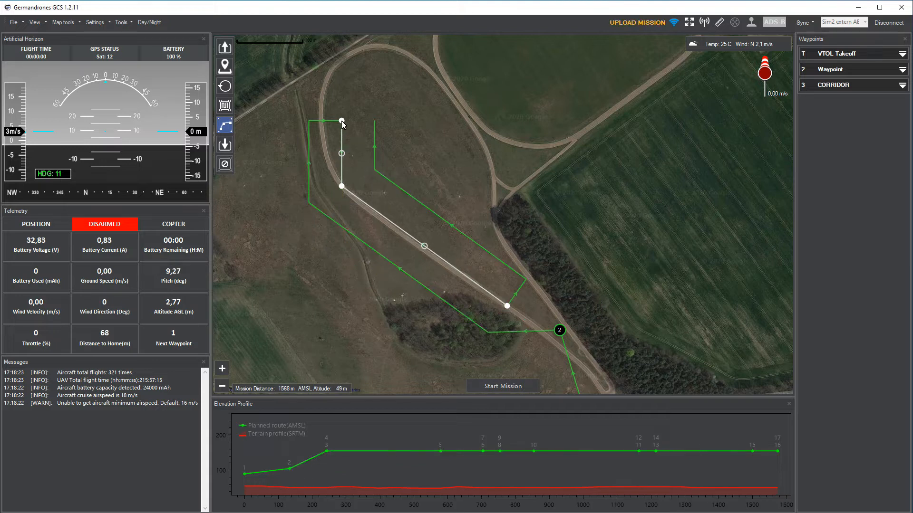
left_click_drag(342, 121, 331, 69)
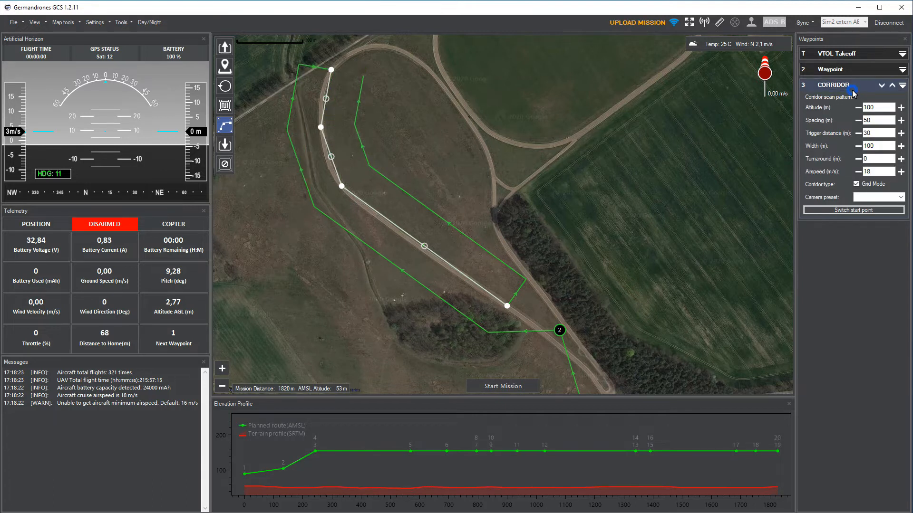
left_click(858, 119)
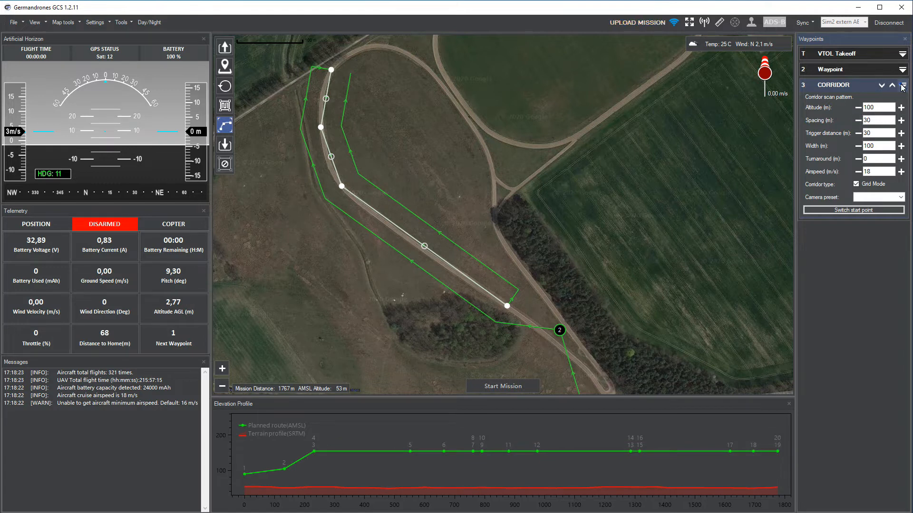
left_click(900, 85)
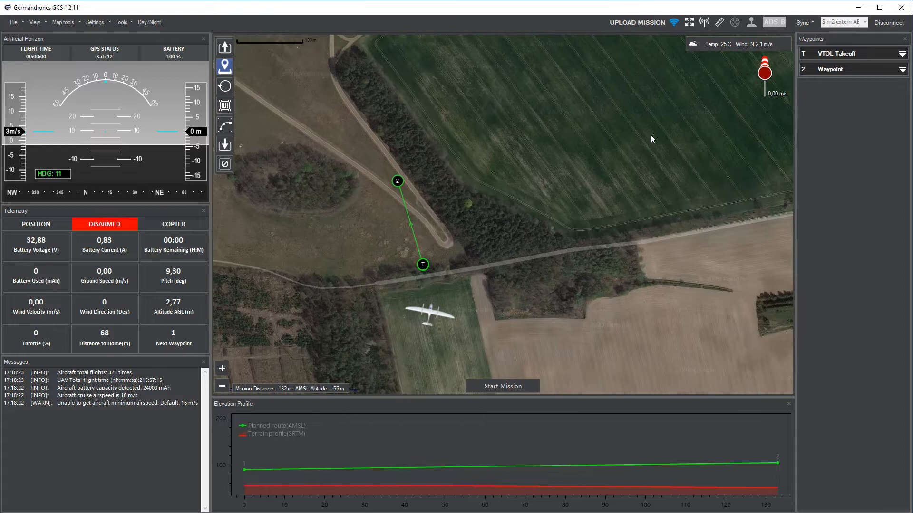
left_click(651, 112)
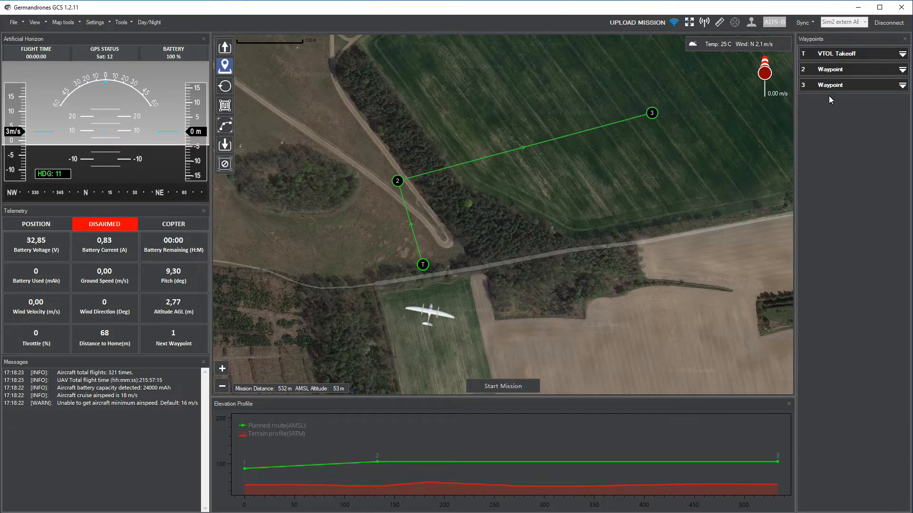
left_click(903, 84)
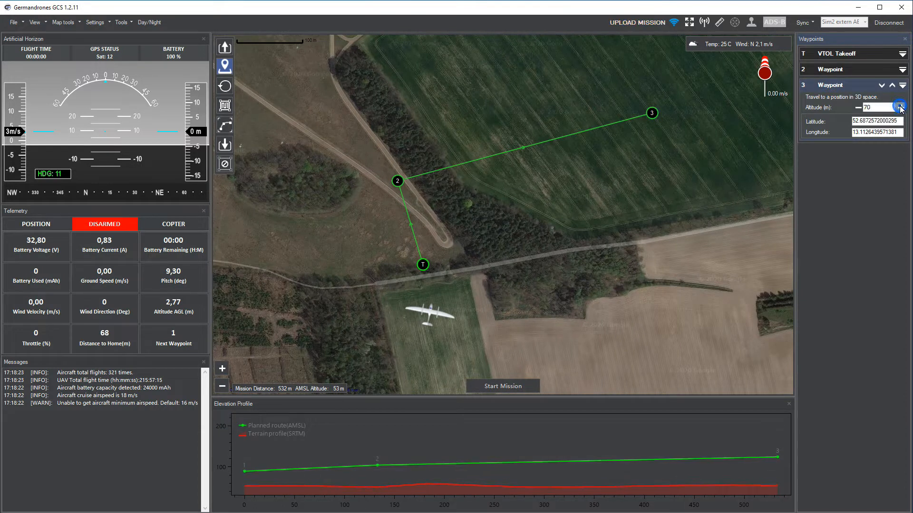
left_click(901, 107)
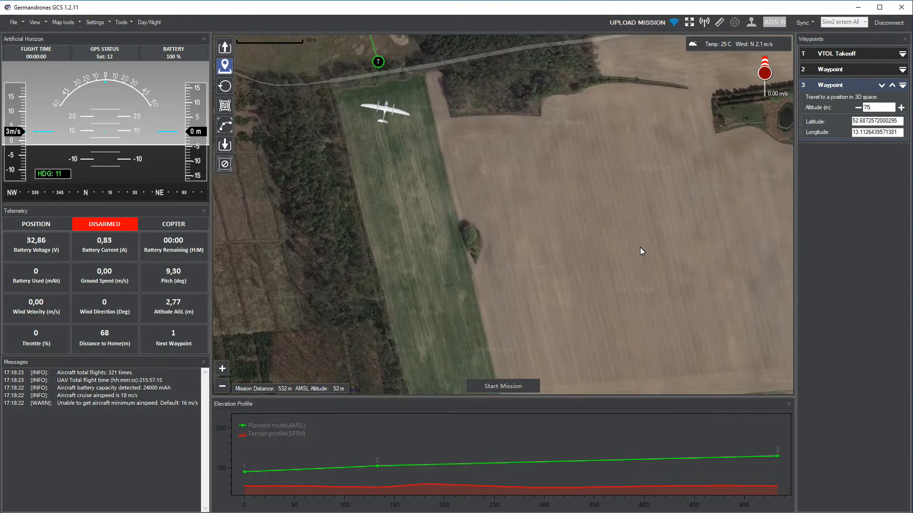
left_click(641, 244)
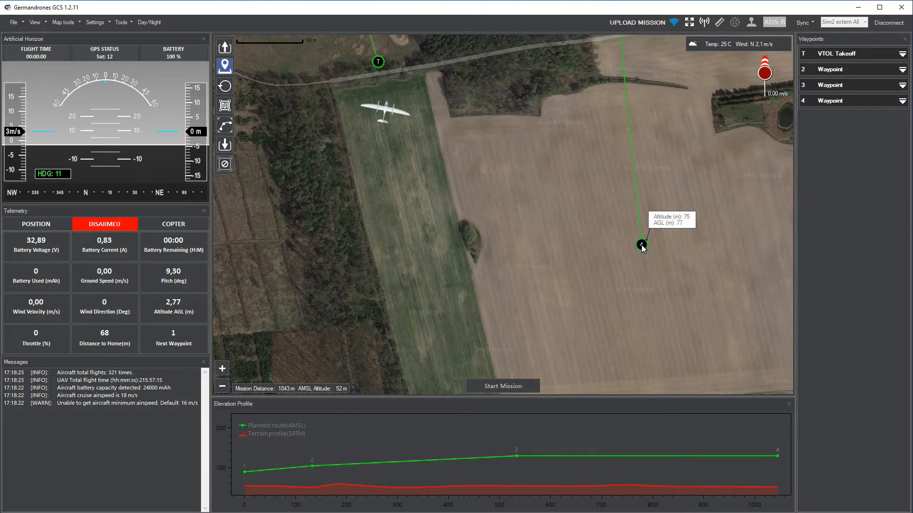
left_click(495, 336)
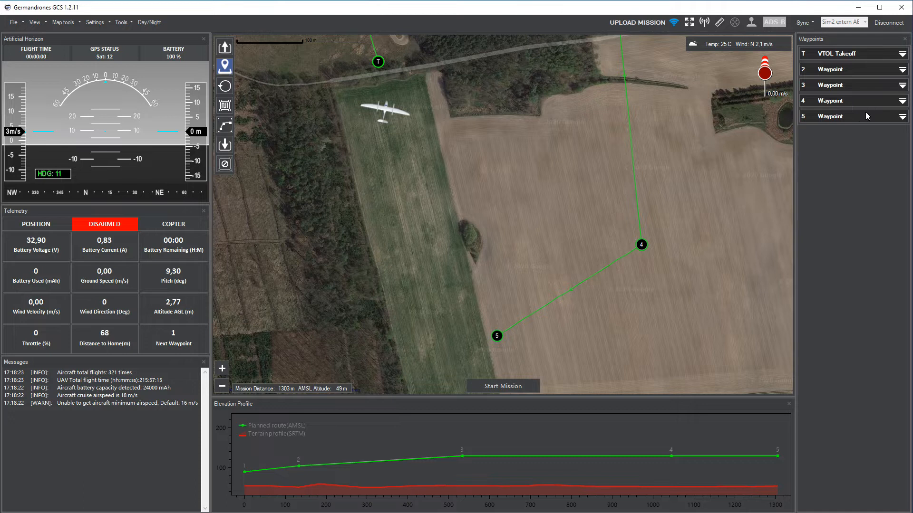
left_click(829, 116)
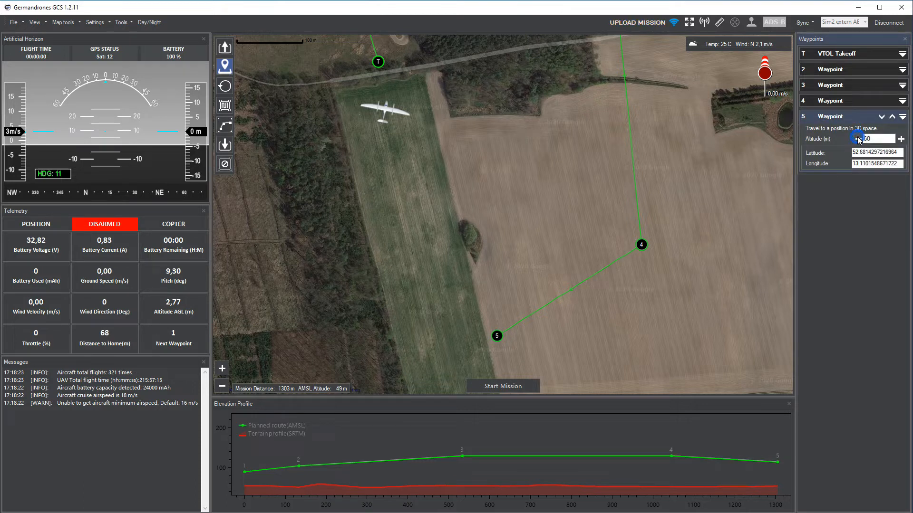
left_click(865, 139)
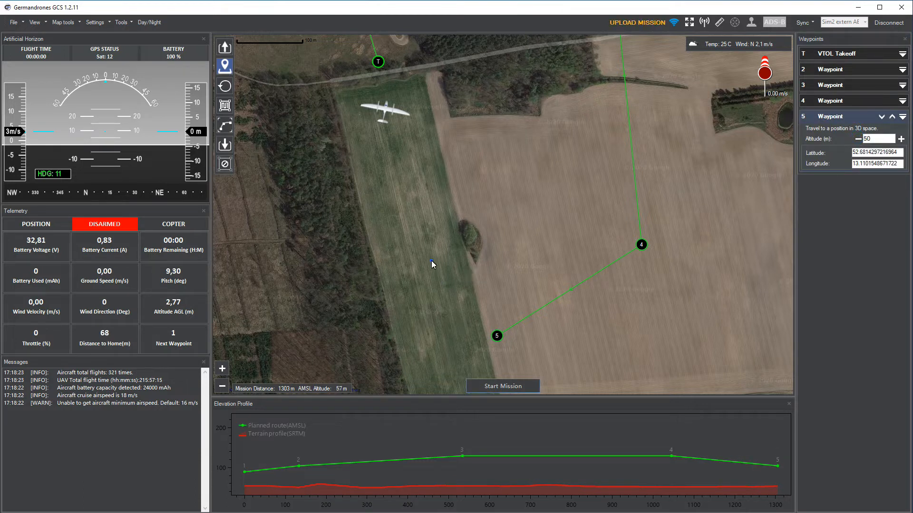
left_click(430, 260)
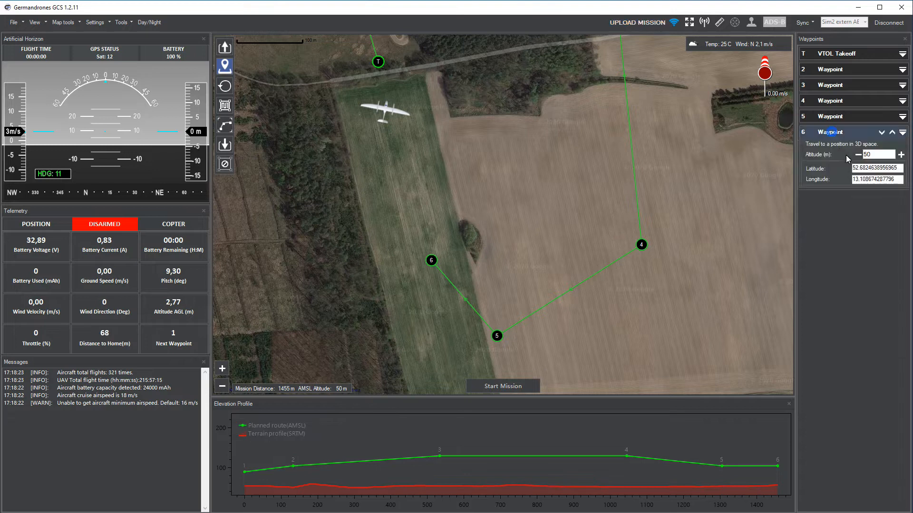
left_click(858, 154)
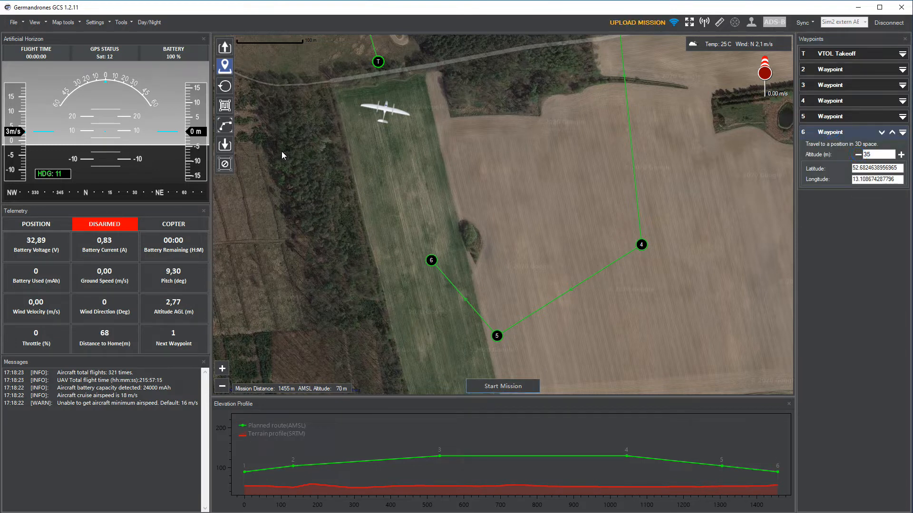
left_click(224, 144)
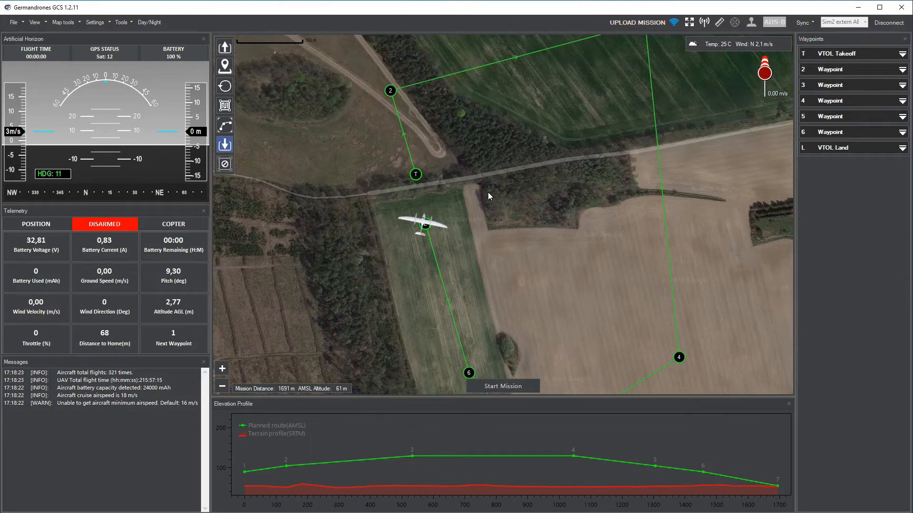
mouse_move(460, 226)
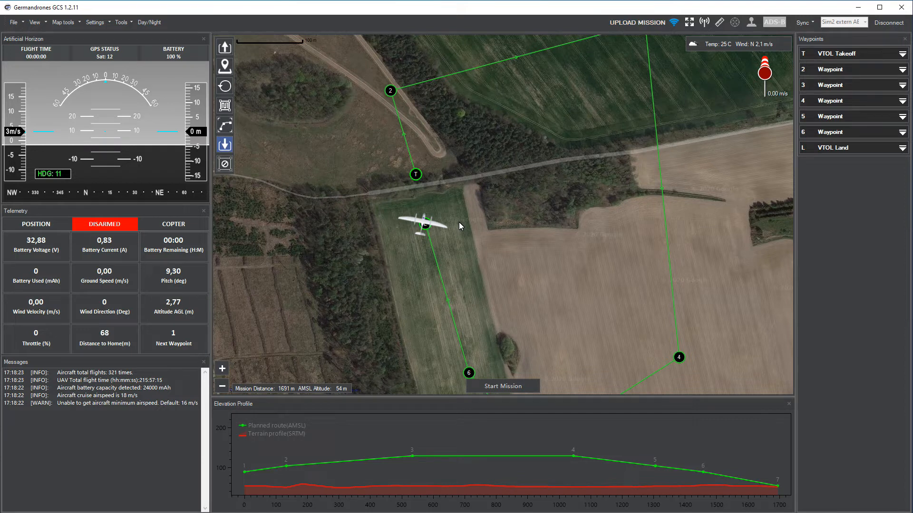
mouse_move(571, 86)
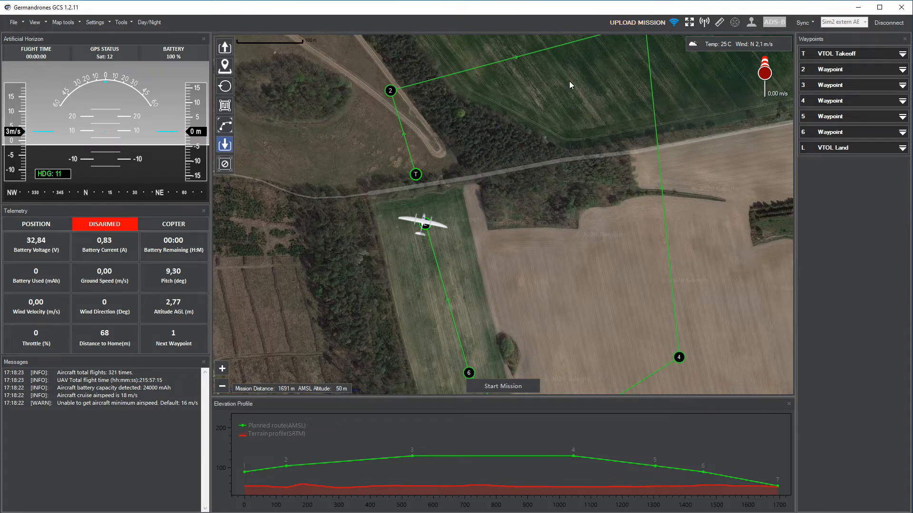
mouse_move(786, 65)
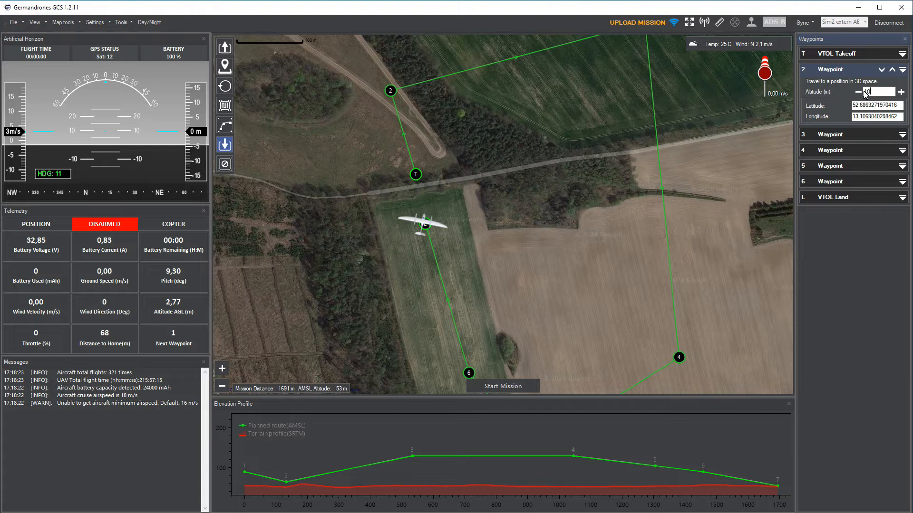
Step: Try waypoint 2 at 10 m, acknowledge the low-terrain errors, and decline the upload
type("10")
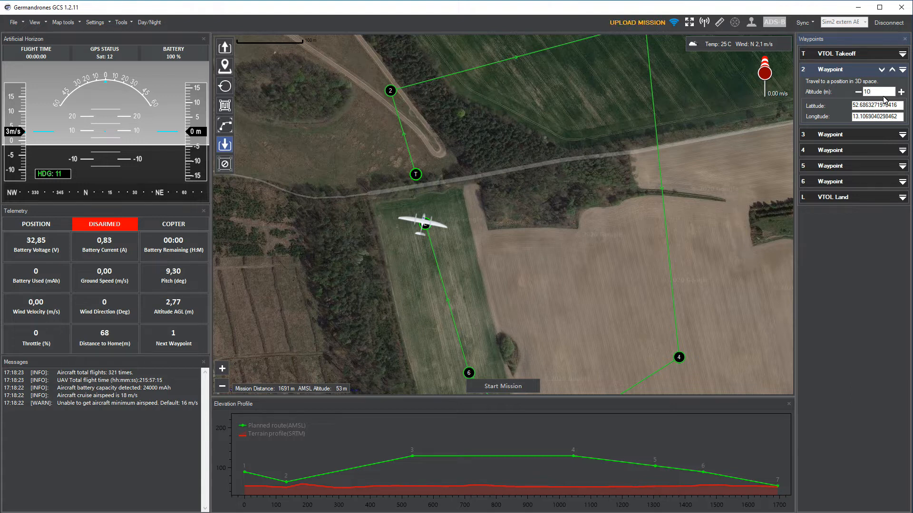
left_click(636, 22)
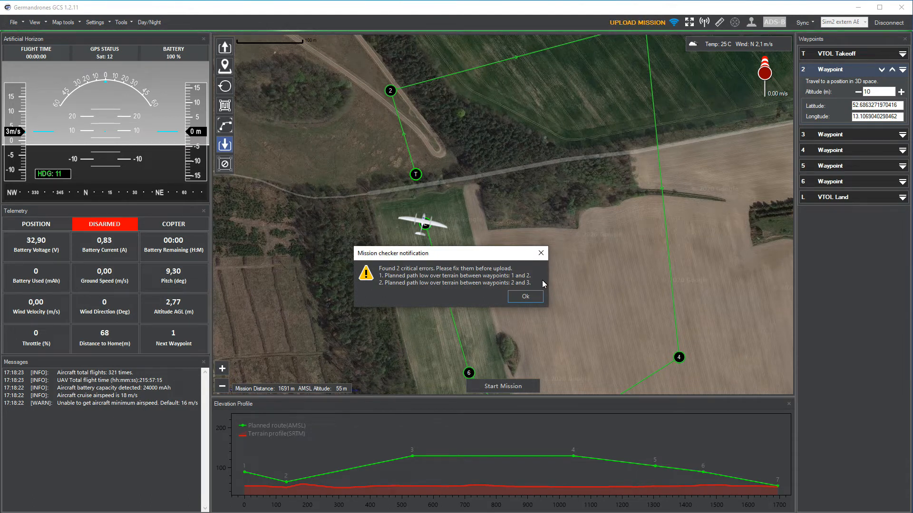
mouse_move(295, 487)
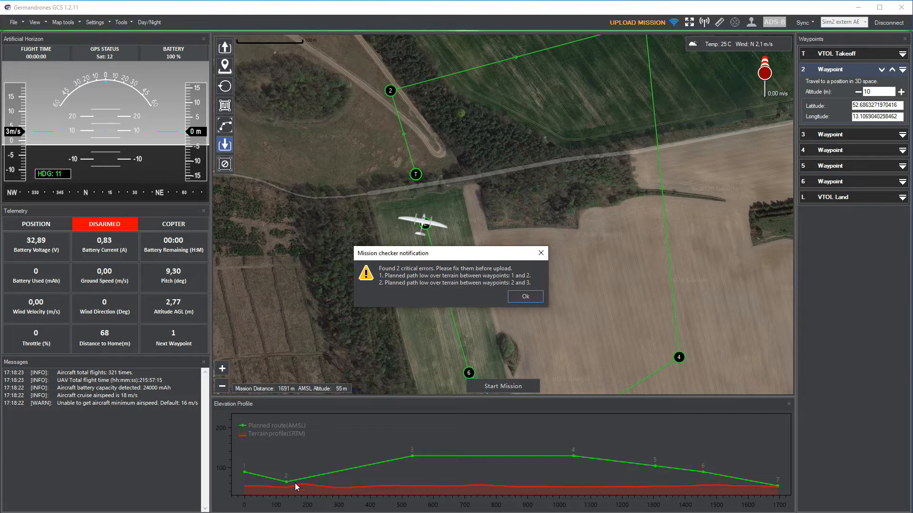
mouse_move(516, 330)
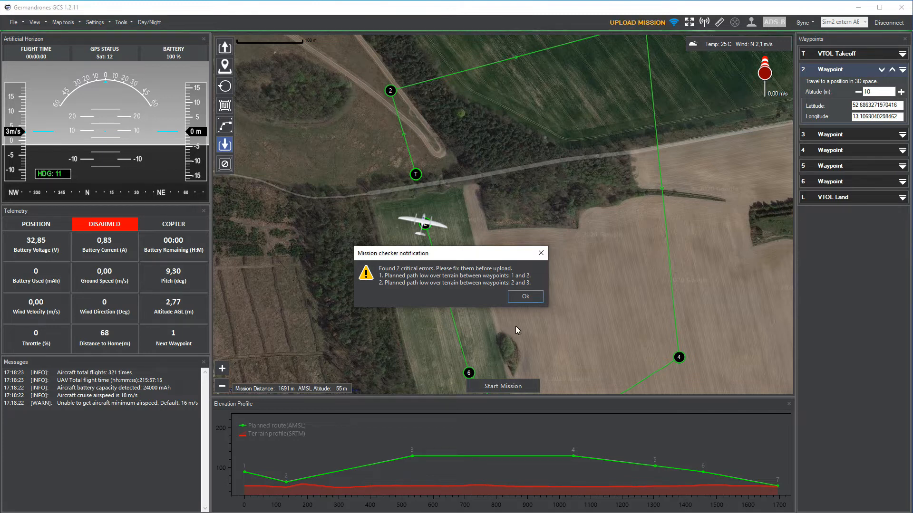
left_click(524, 297)
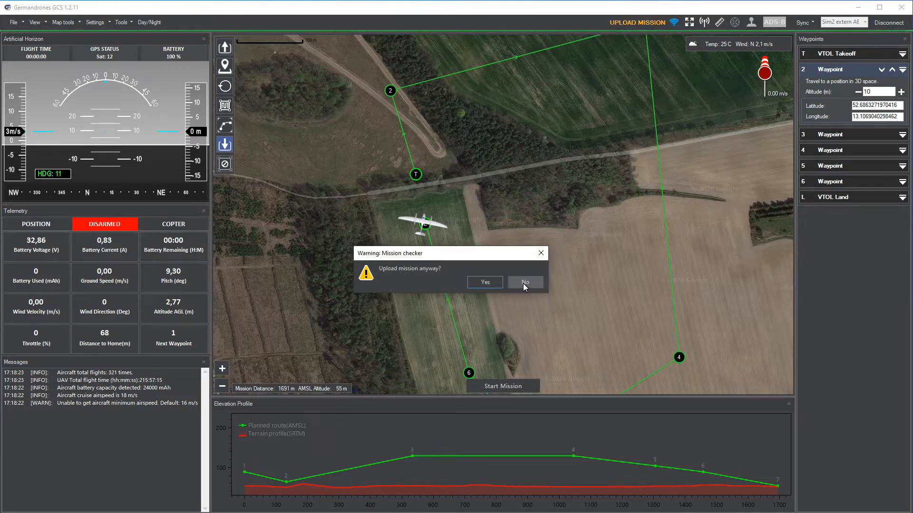
left_click(524, 282)
type("50")
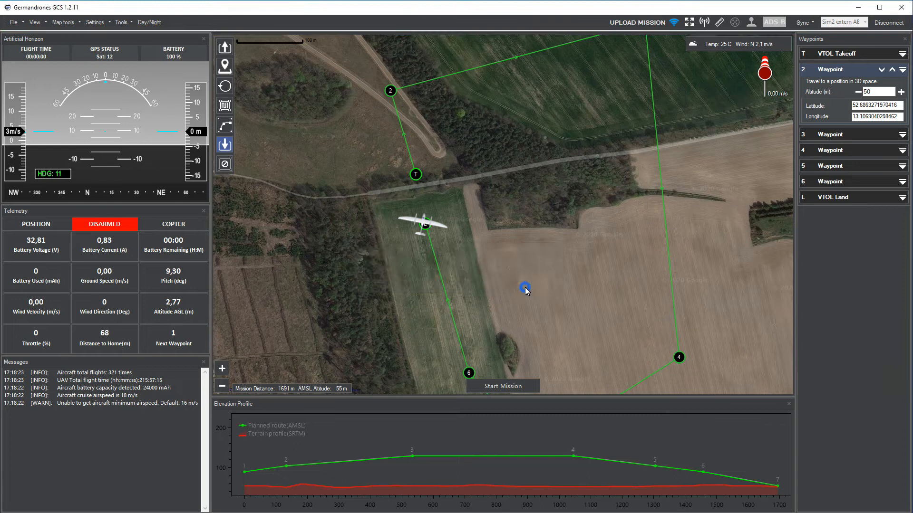
mouse_move(523, 319)
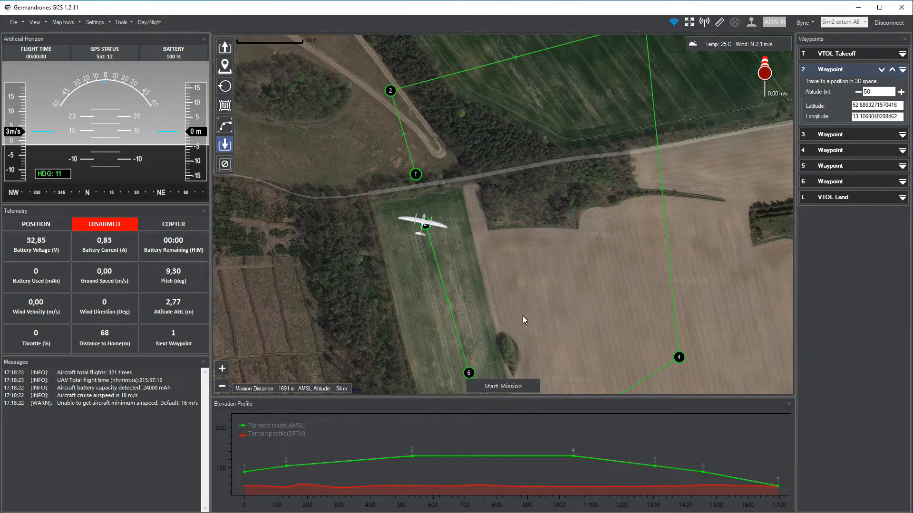
Step: Start the mission flight and confirm it in the START MISSION dialog
left_click(500, 386)
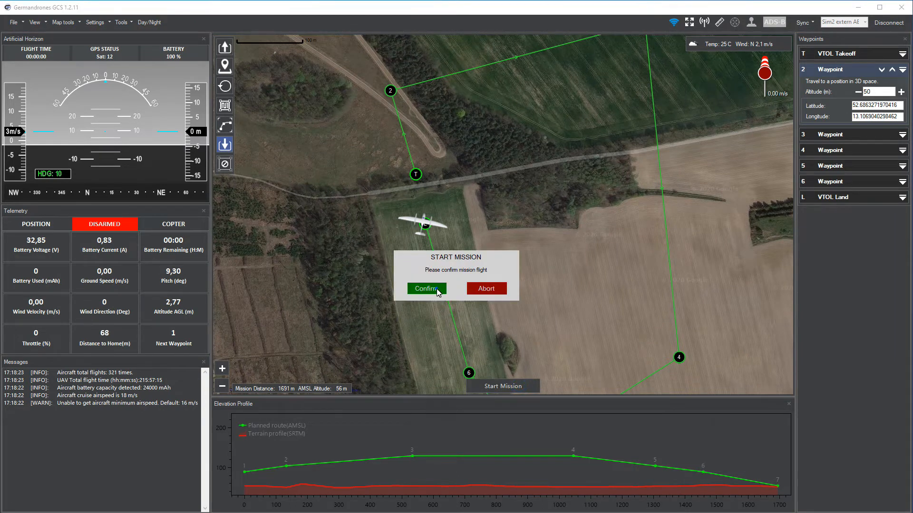
left_click(425, 288)
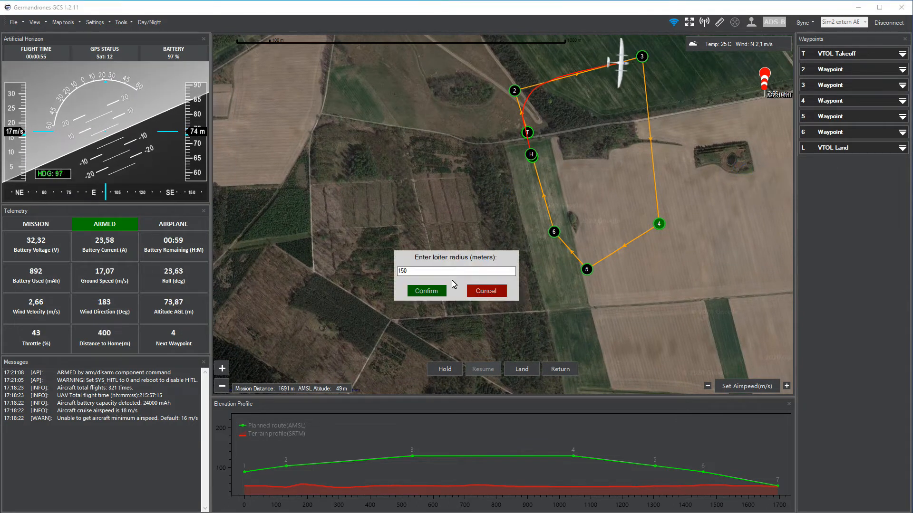
Step: Confirm a 150 m loiter radius and start entering a new loiter altitude
left_click(425, 291)
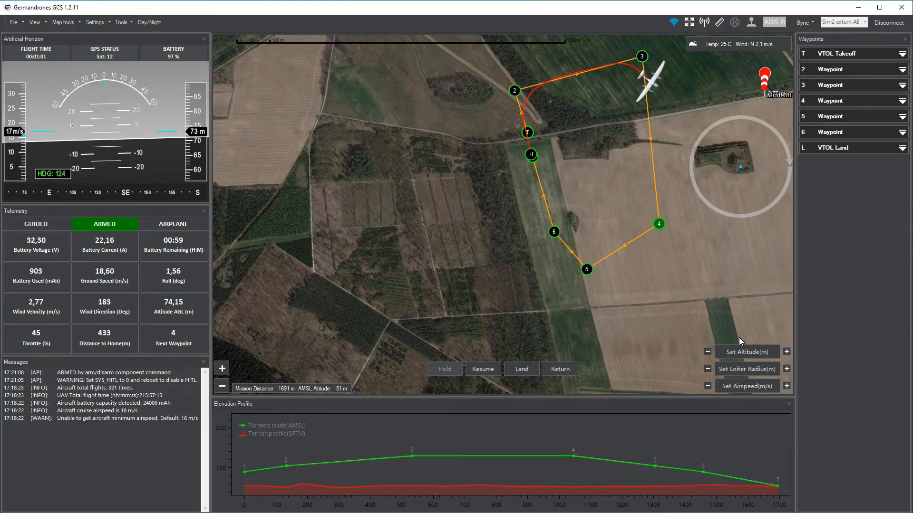
left_click(746, 352)
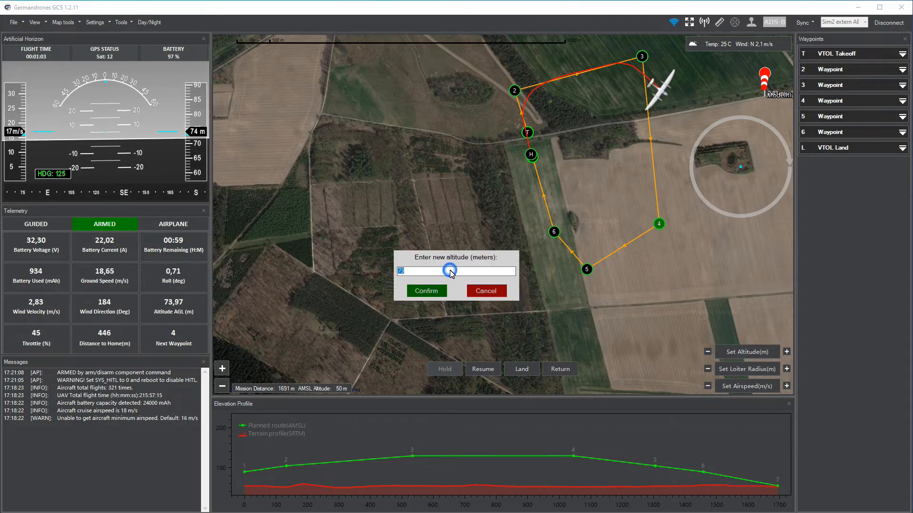
left_click(425, 291)
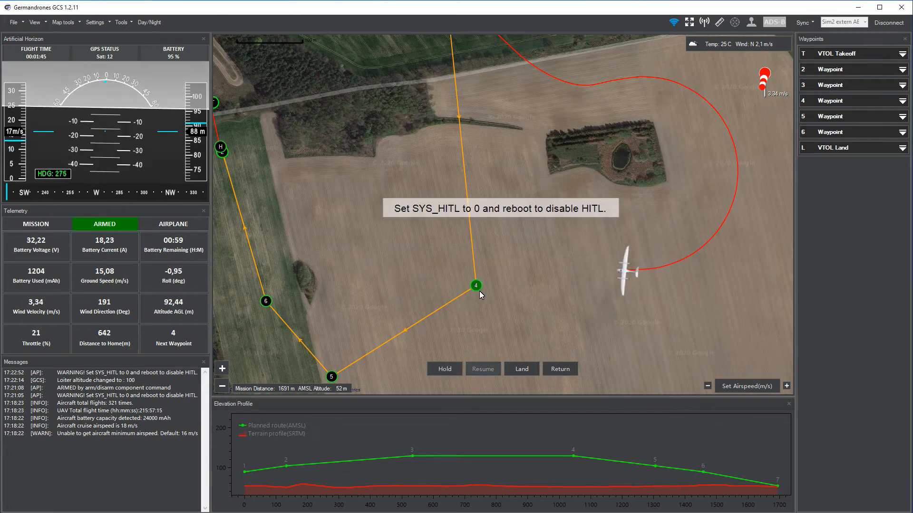
mouse_move(477, 286)
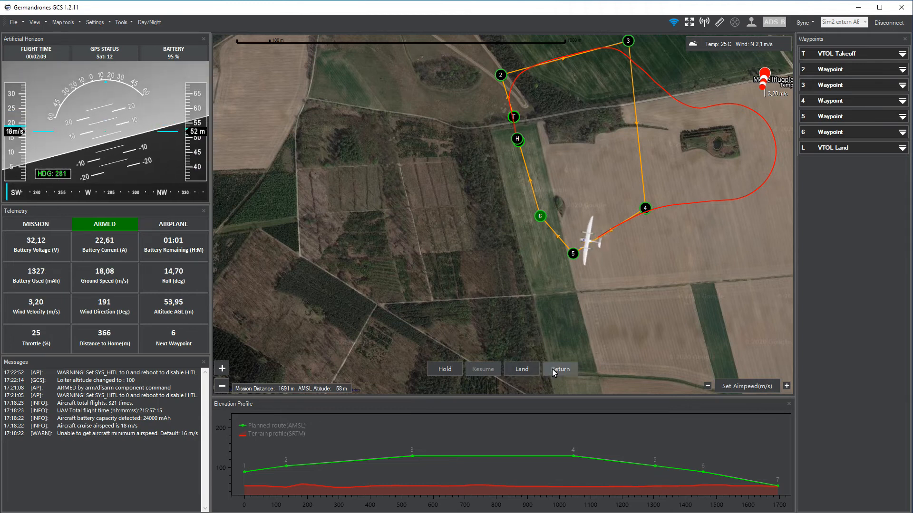
mouse_move(560, 369)
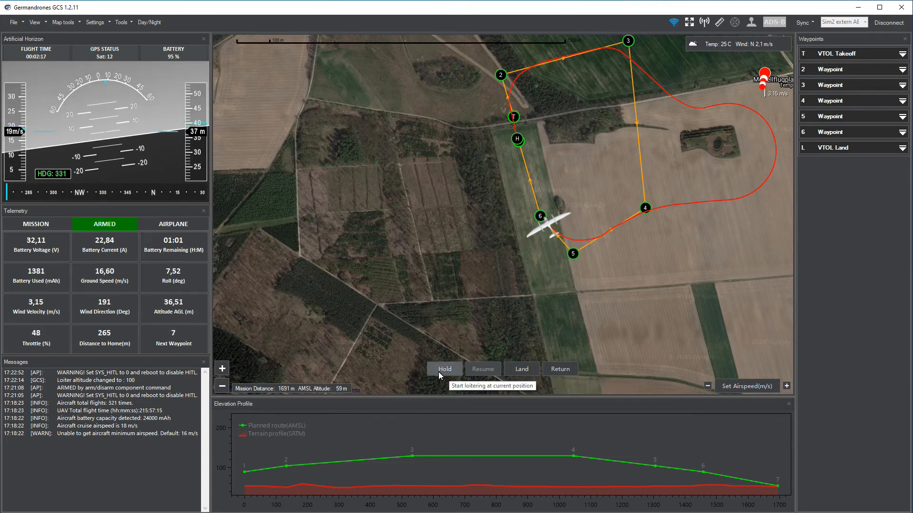
mouse_move(429, 358)
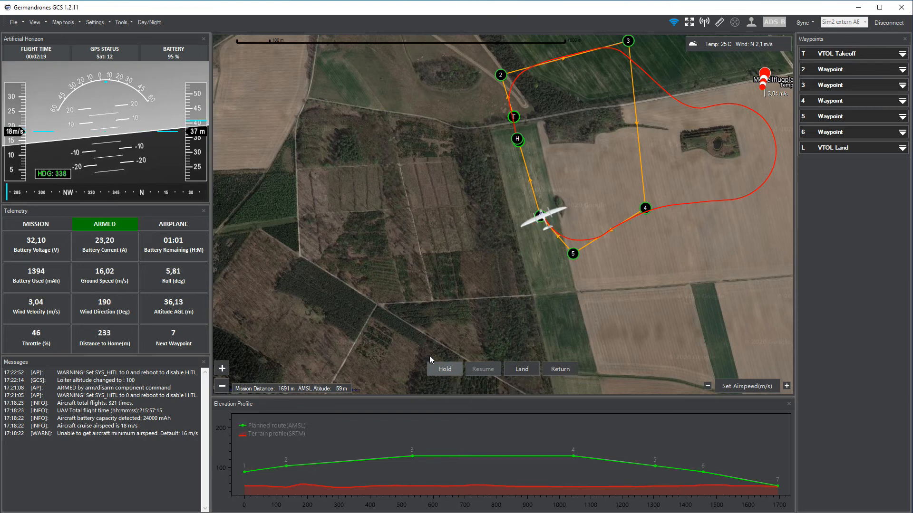